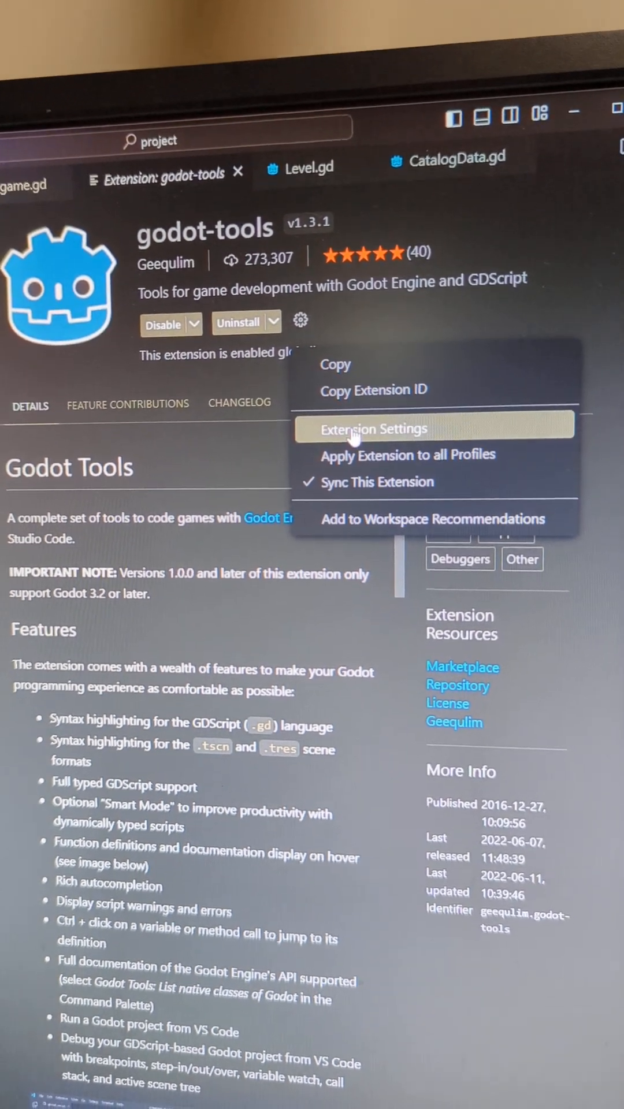
- Open godot-tools' extension settings in VS Code, then Godot's Editor Settings window for comparison
click(374, 429)
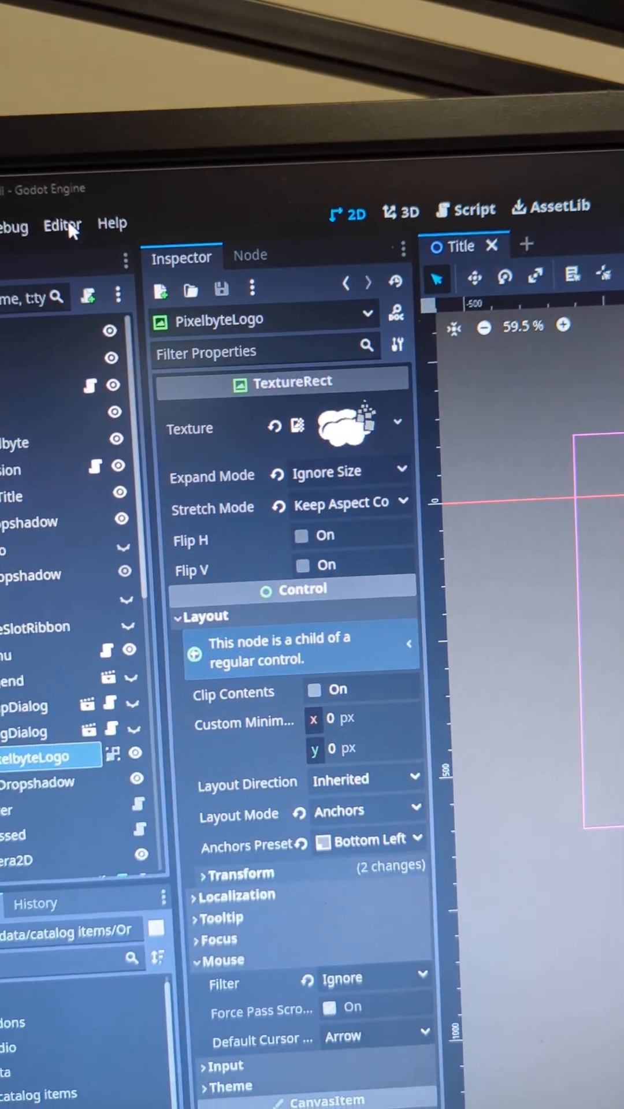
click(62, 225)
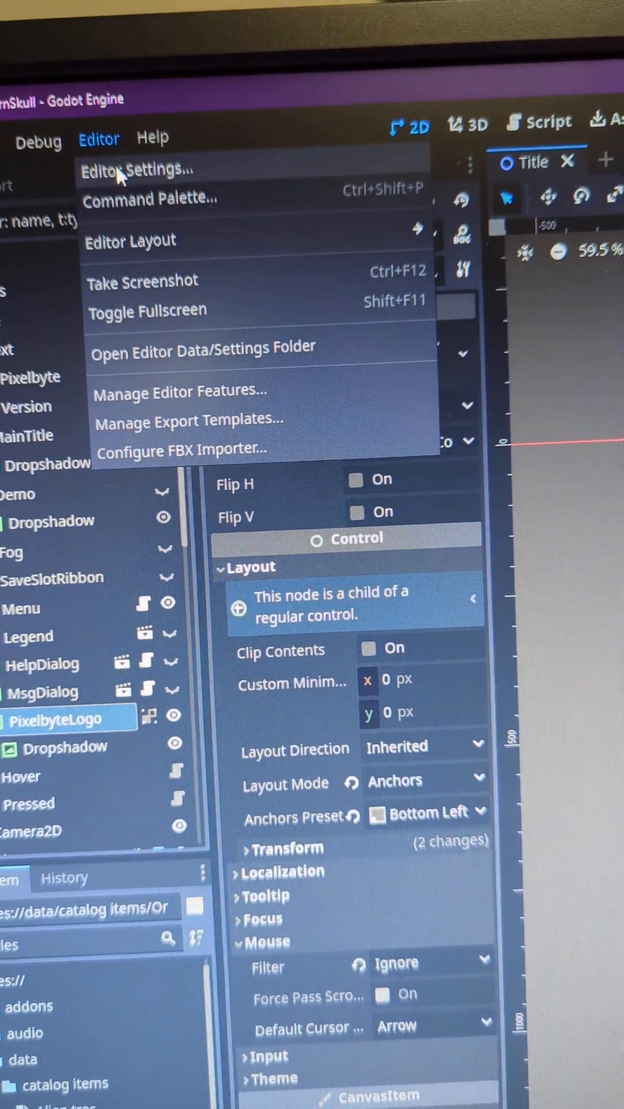
click(135, 170)
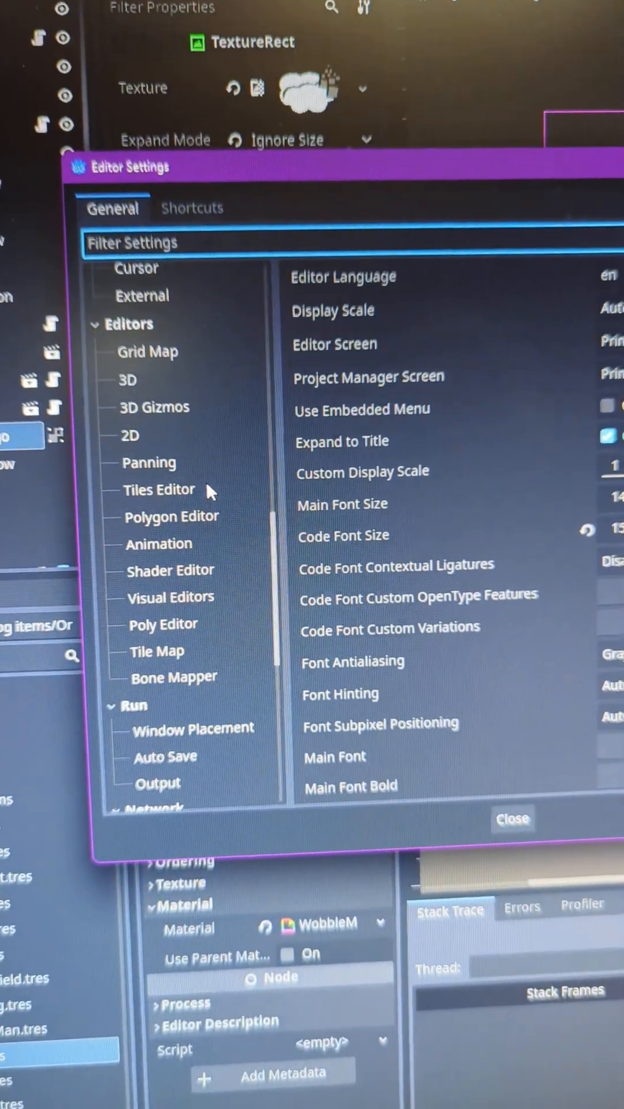